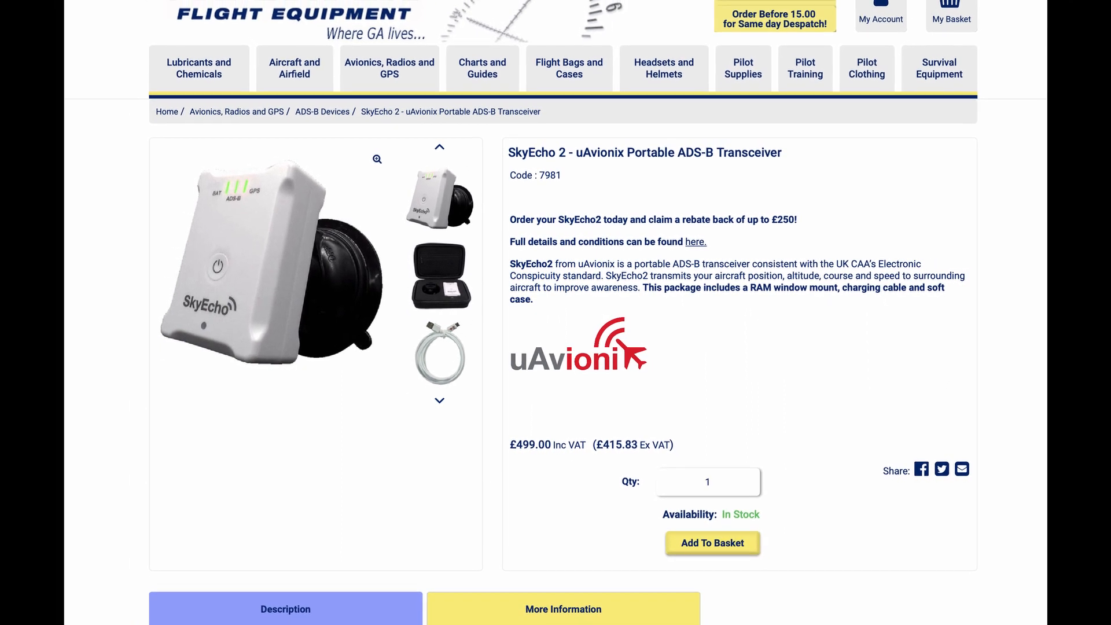
# - Launch Chrome and load the uAvionix SkyEcho landing page at 192.168.4.1
pyautogui.scroll(3)
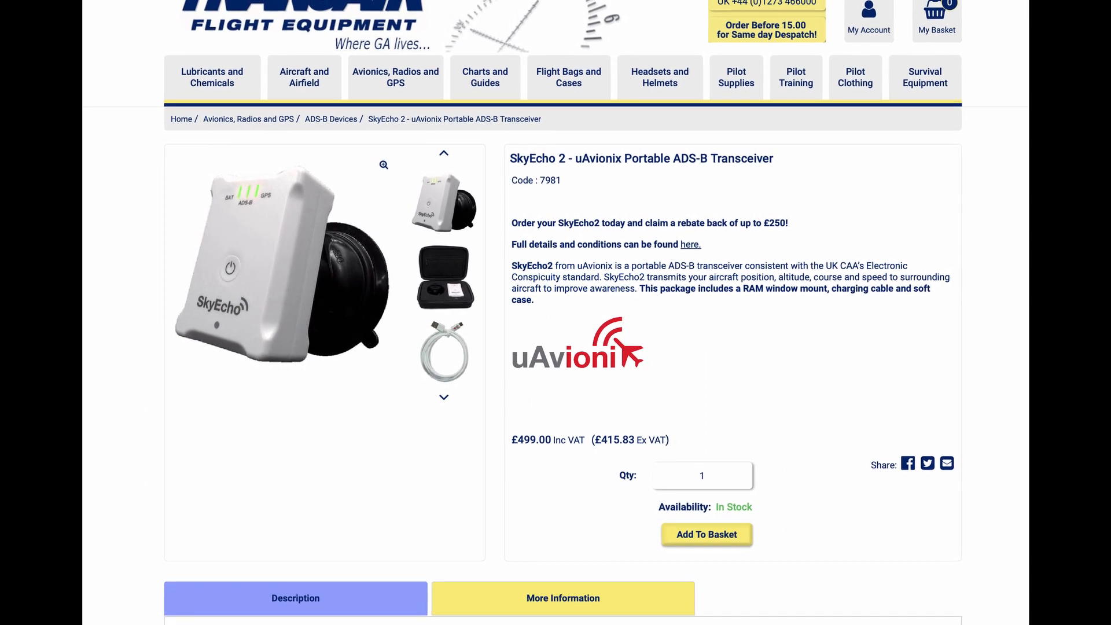
pyautogui.scroll(-3)
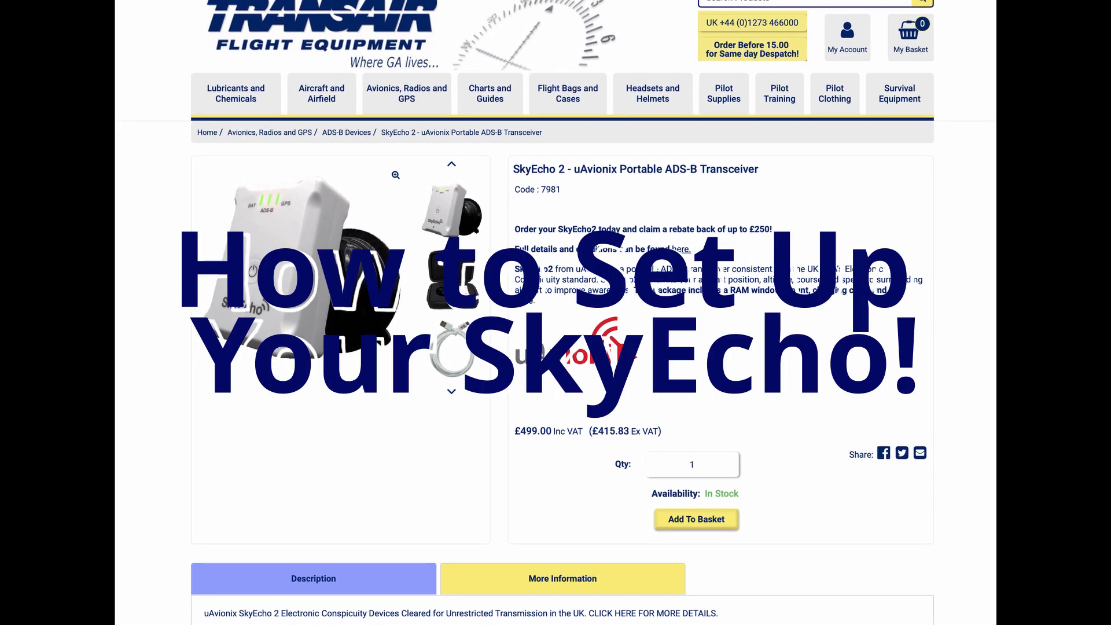
pyautogui.scroll(-3)
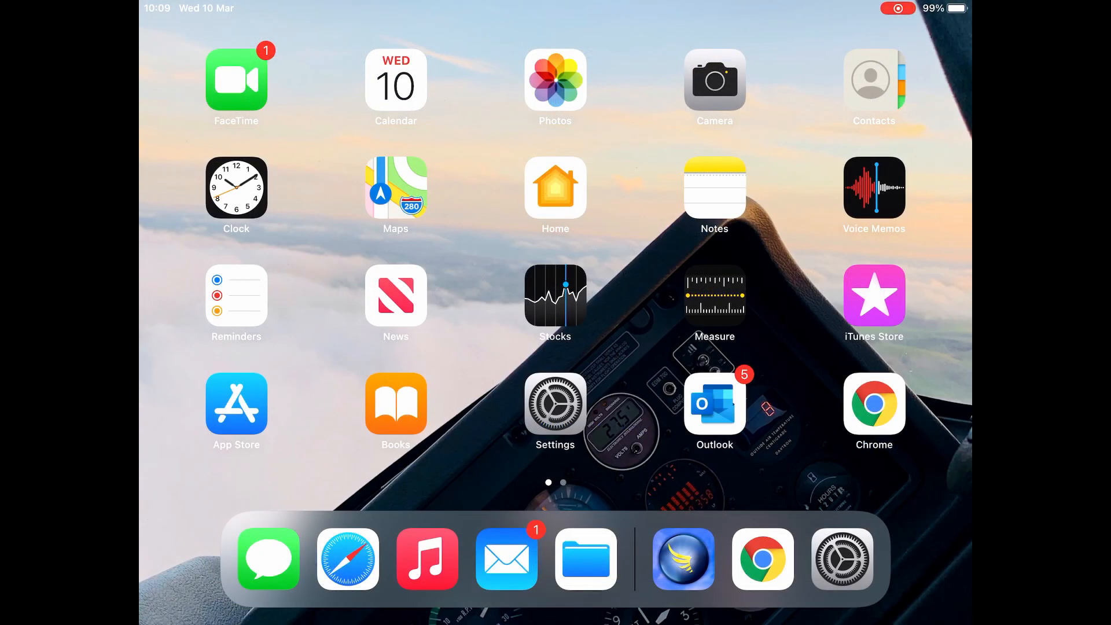
pyautogui.click(874, 404)
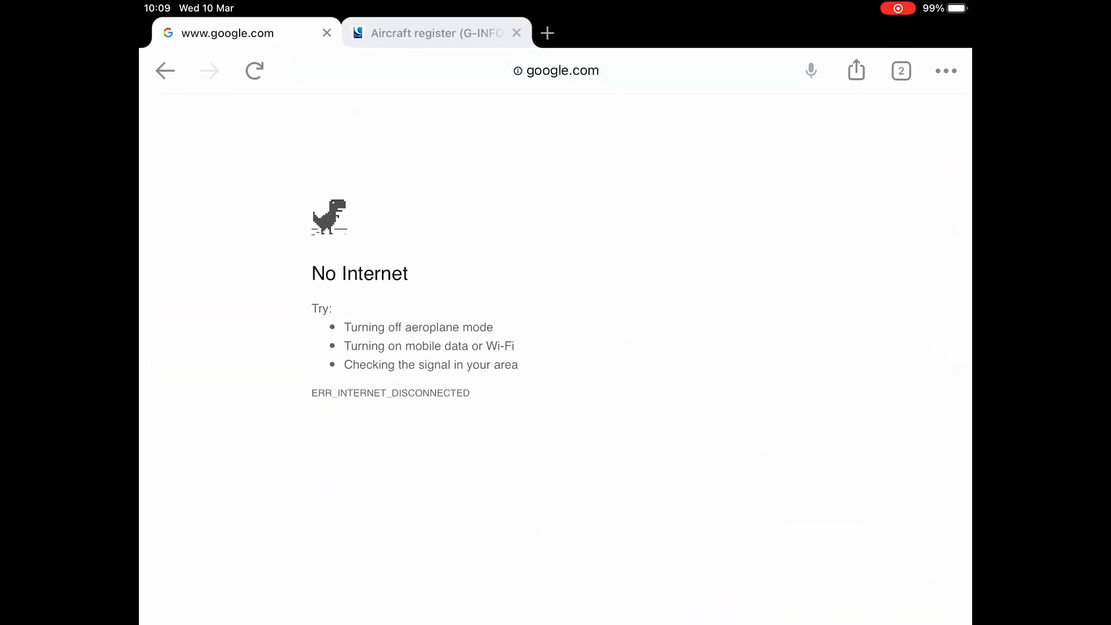
pyautogui.click(556, 70)
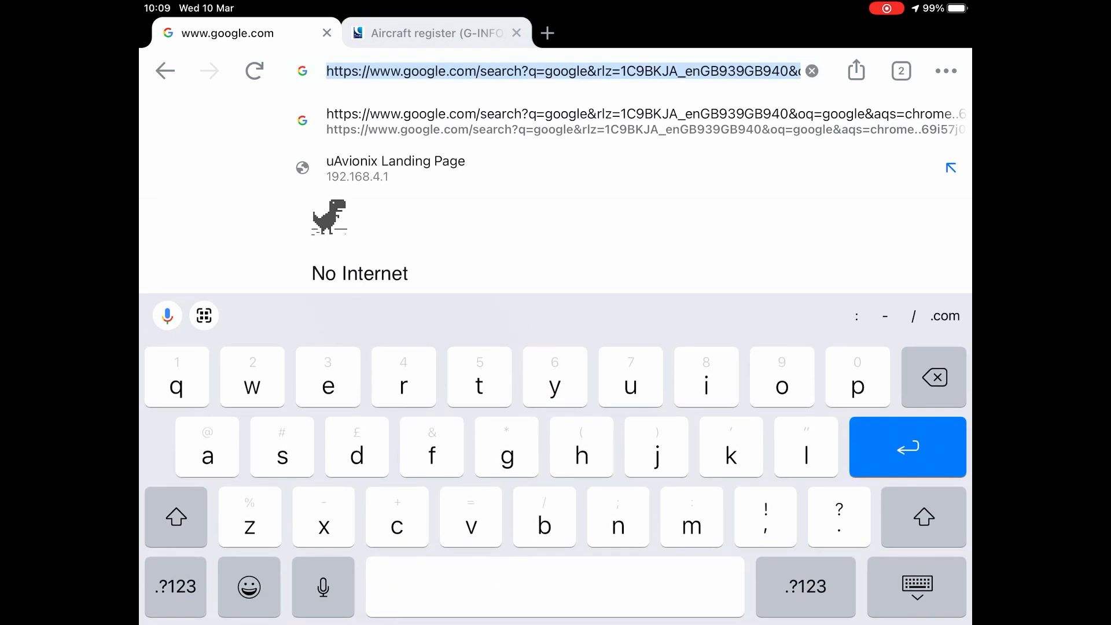
pyautogui.click(175, 587)
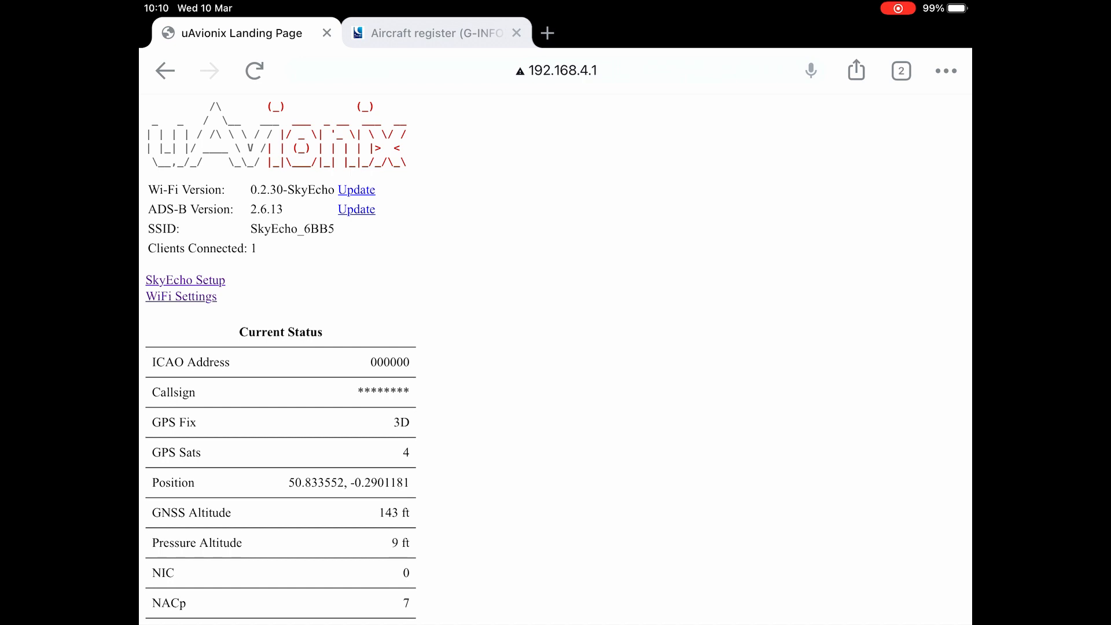
# - Open the SkyEcho ADS-B Setup form and scroll down through its fields
pyautogui.click(185, 281)
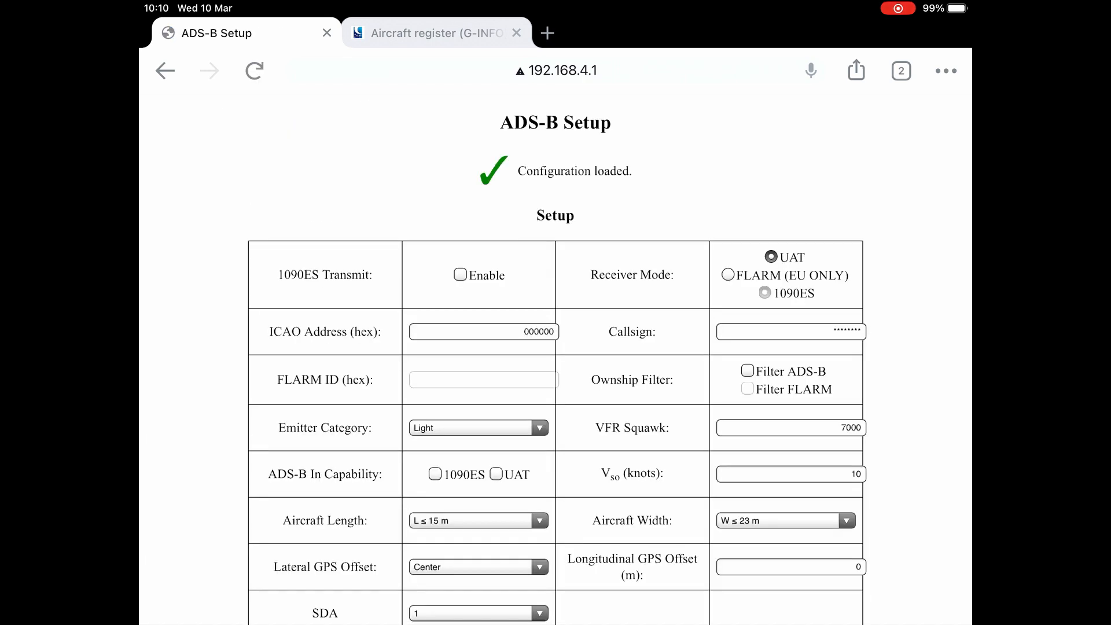
pyautogui.scroll(-3)
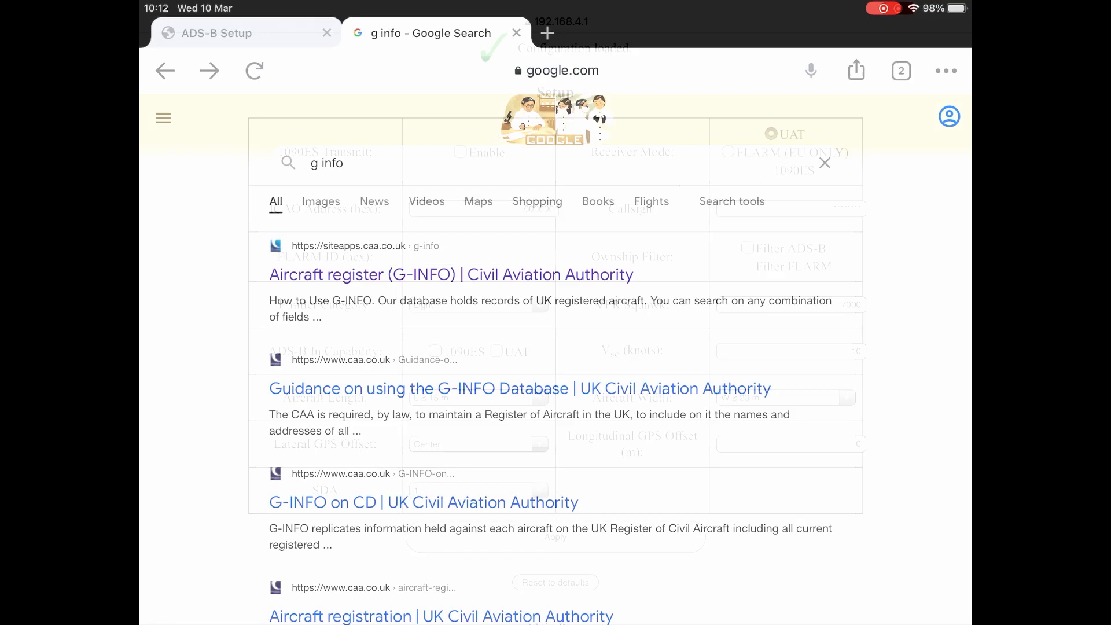
# - Look up G-BZPI in G-INFO, find ICAO hex address 40447F, and return to Setup
pyautogui.click(451, 274)
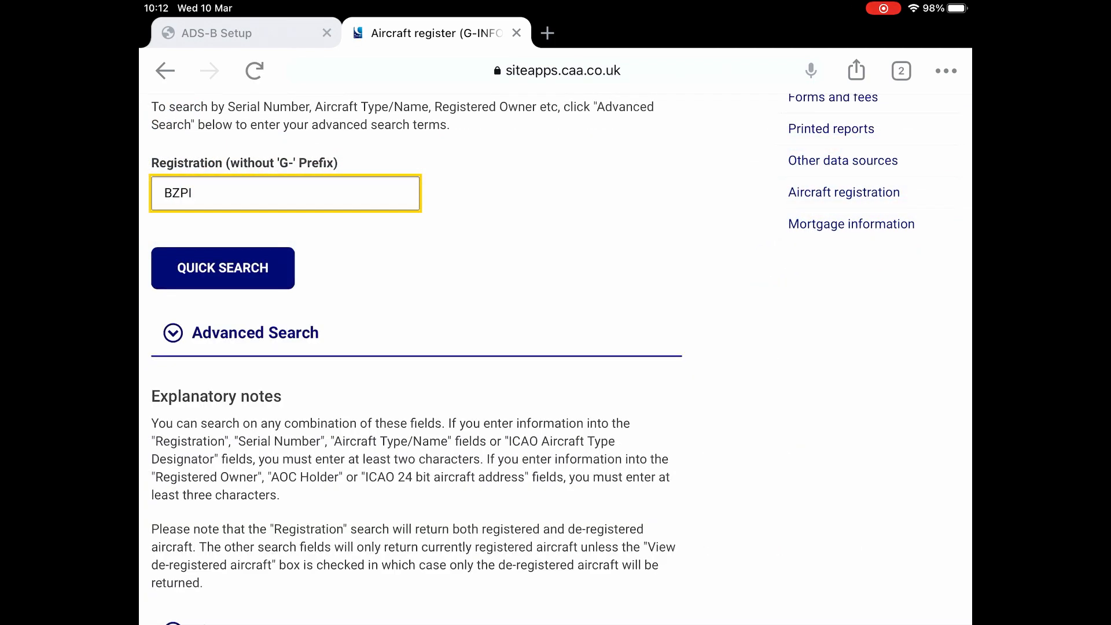
pyautogui.click(222, 268)
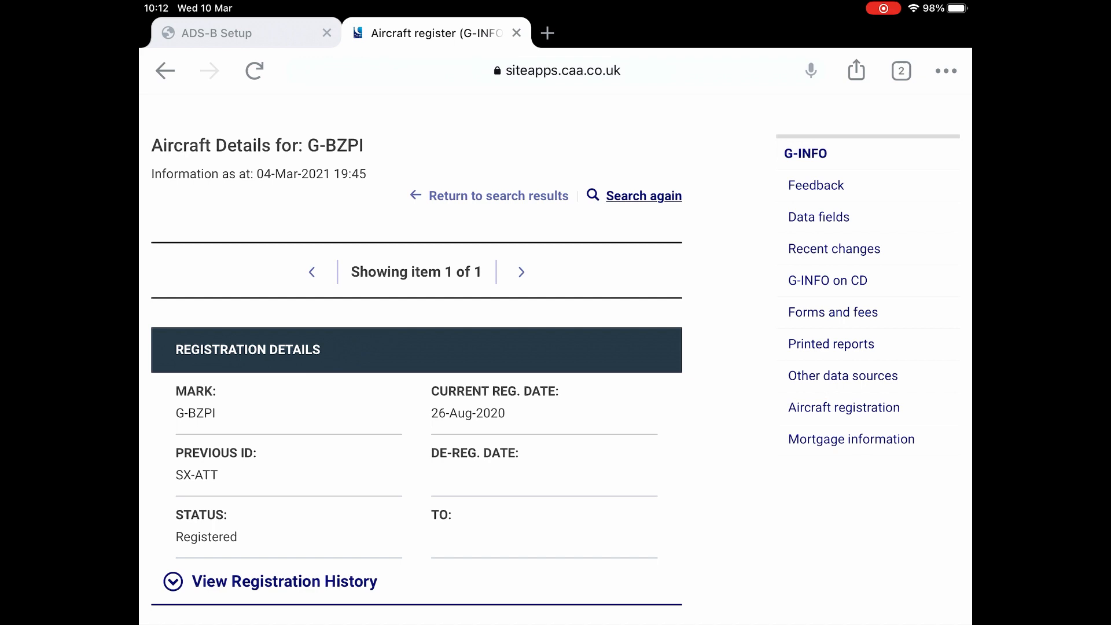
pyautogui.scroll(-3)
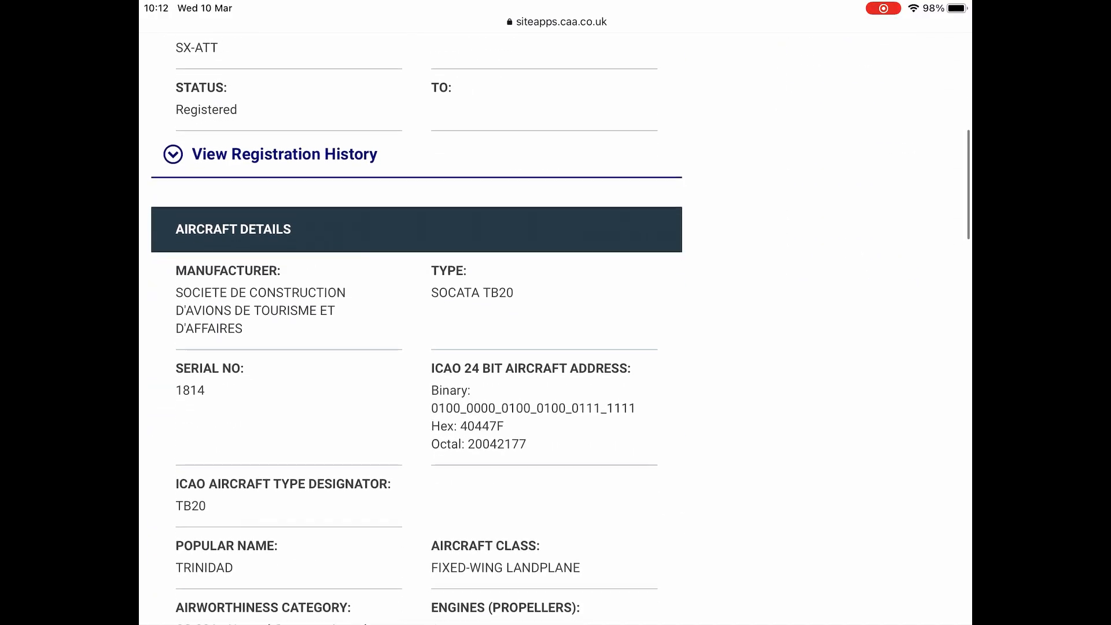
pyautogui.scroll(-3)
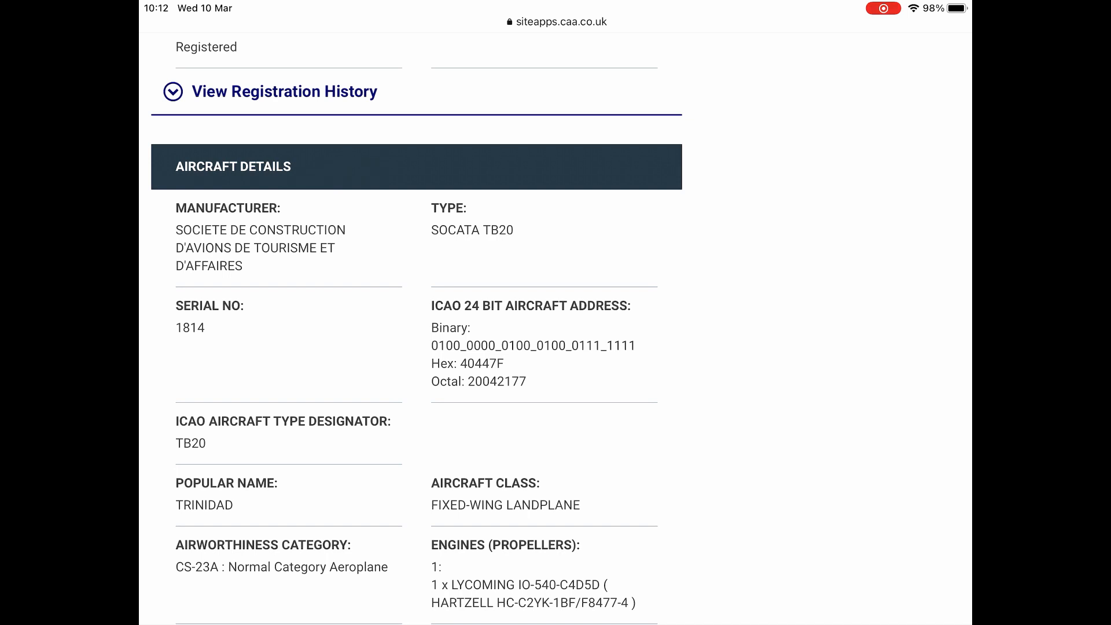
pyautogui.click(217, 32)
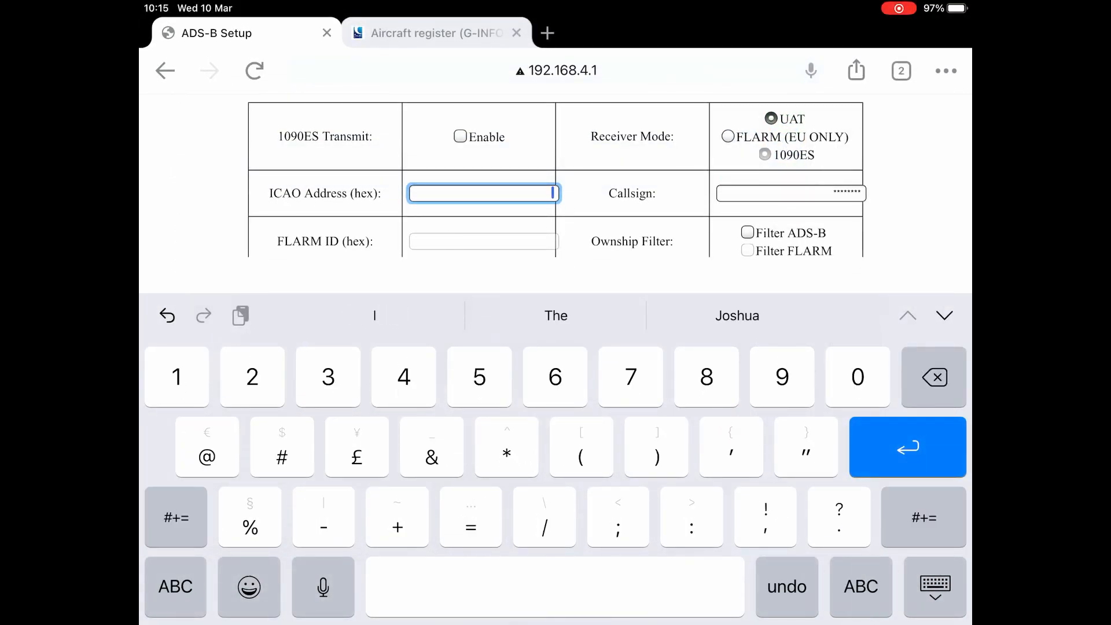
# - Enter ICAO address 40447F and switch Receiver Mode to FLARM (EU ONLY)
pyautogui.write('40447')
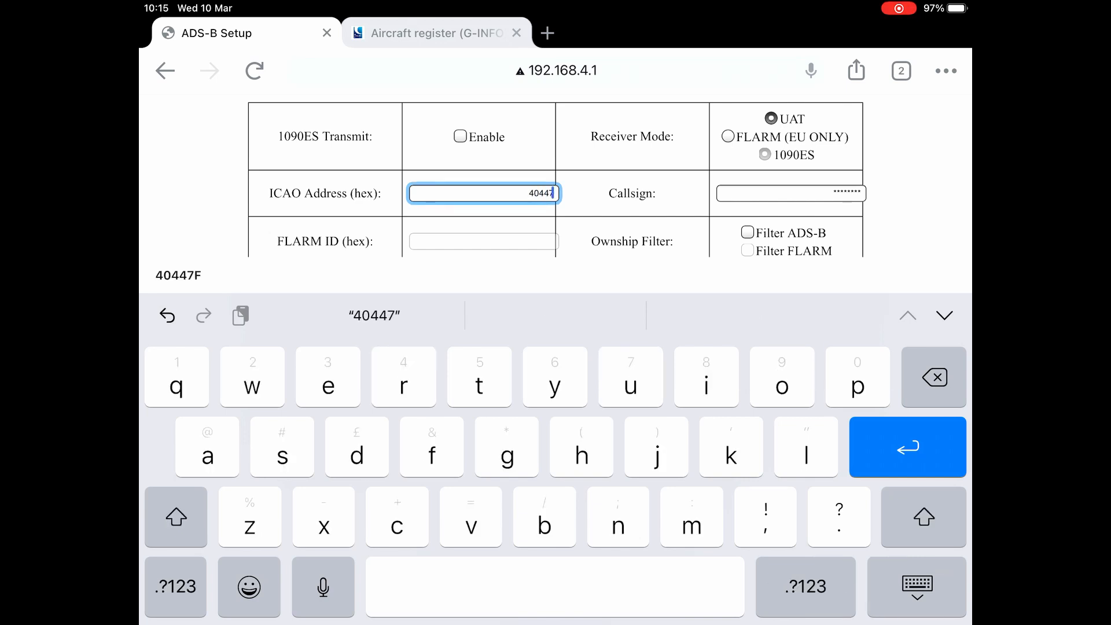
pyautogui.press('return')
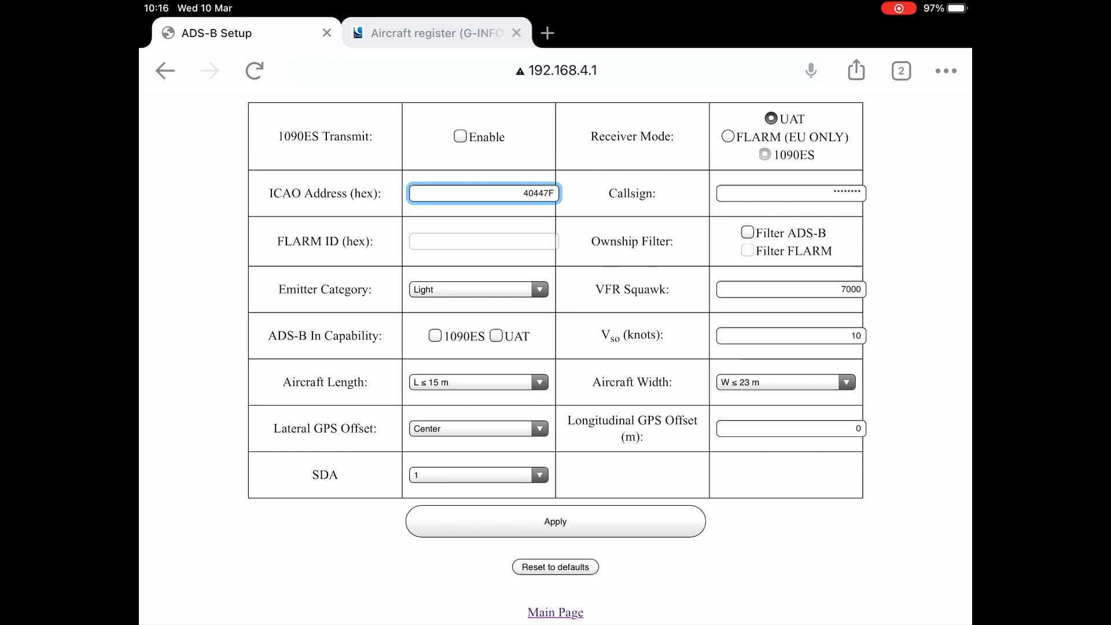
pyautogui.click(727, 136)
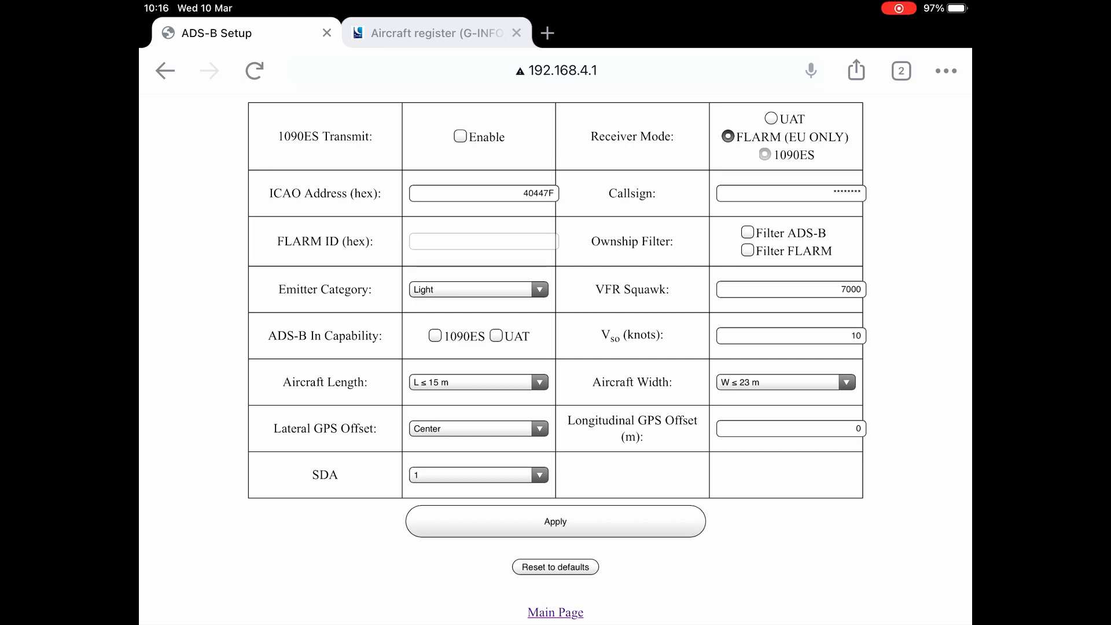
# - Select the Callsign field for editing
pyautogui.click(790, 193)
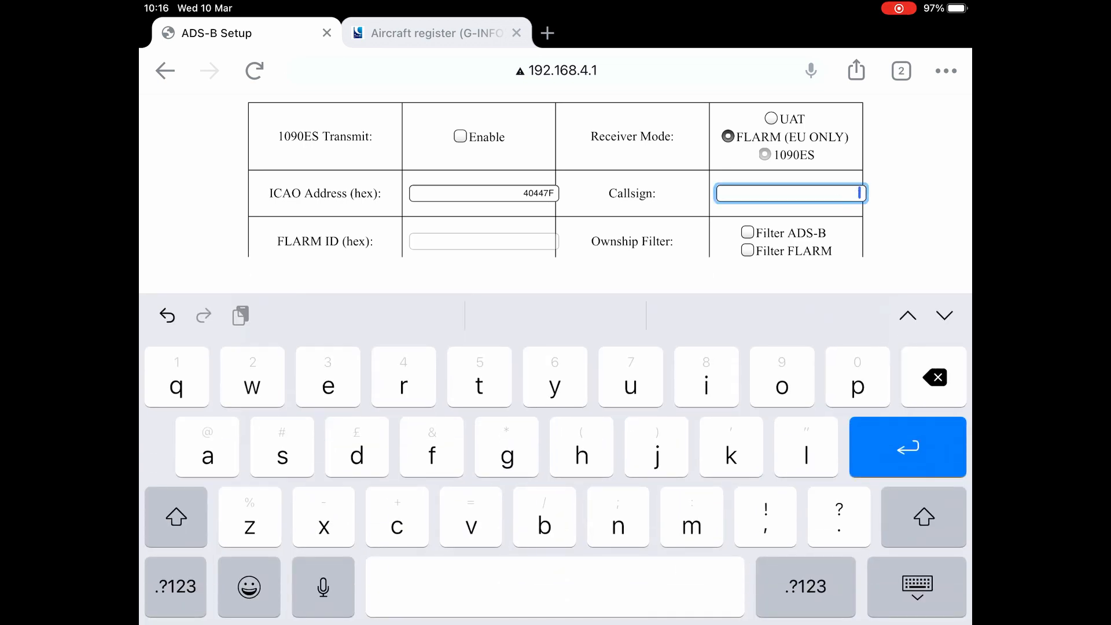
# - Set the callsign to GBZPI and tick the Filter ADS-B ownship filter
pyautogui.click(176, 518)
pyautogui.write('GBZPI')
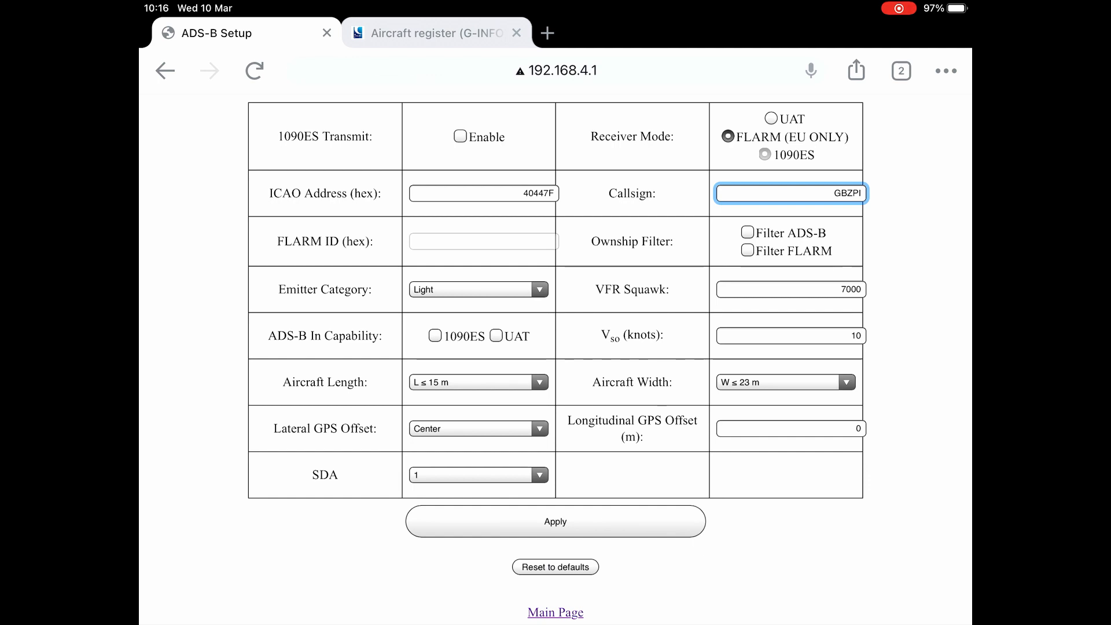
pyautogui.click(748, 233)
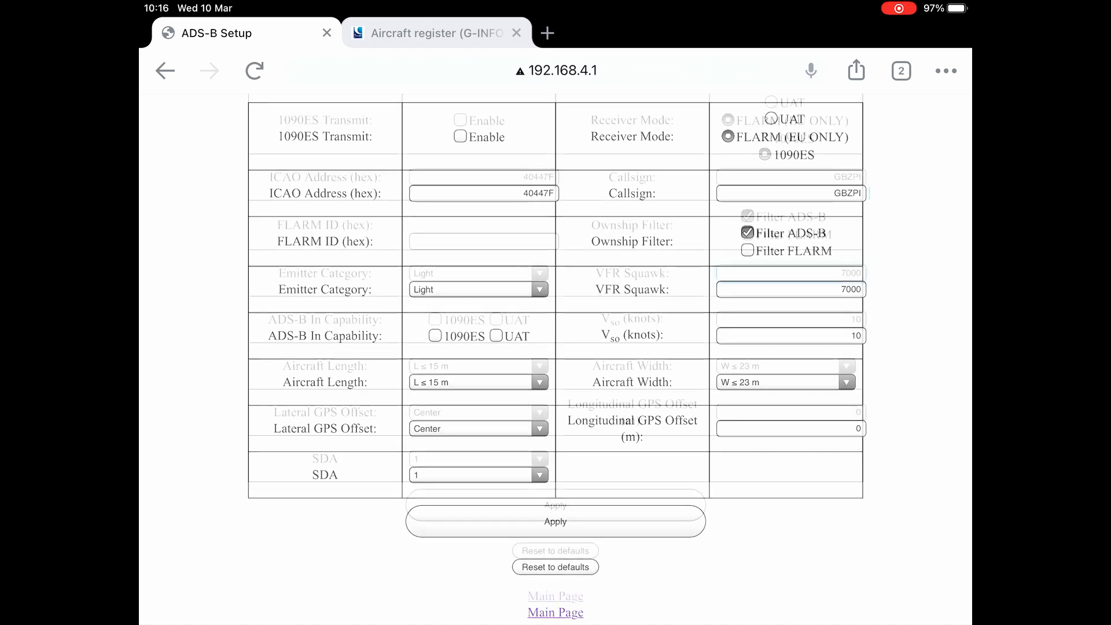
# - Set the Vso stall speed to 60 knots and apply the SkyEcho configuration
pyautogui.click(790, 335)
pyautogui.write('59')
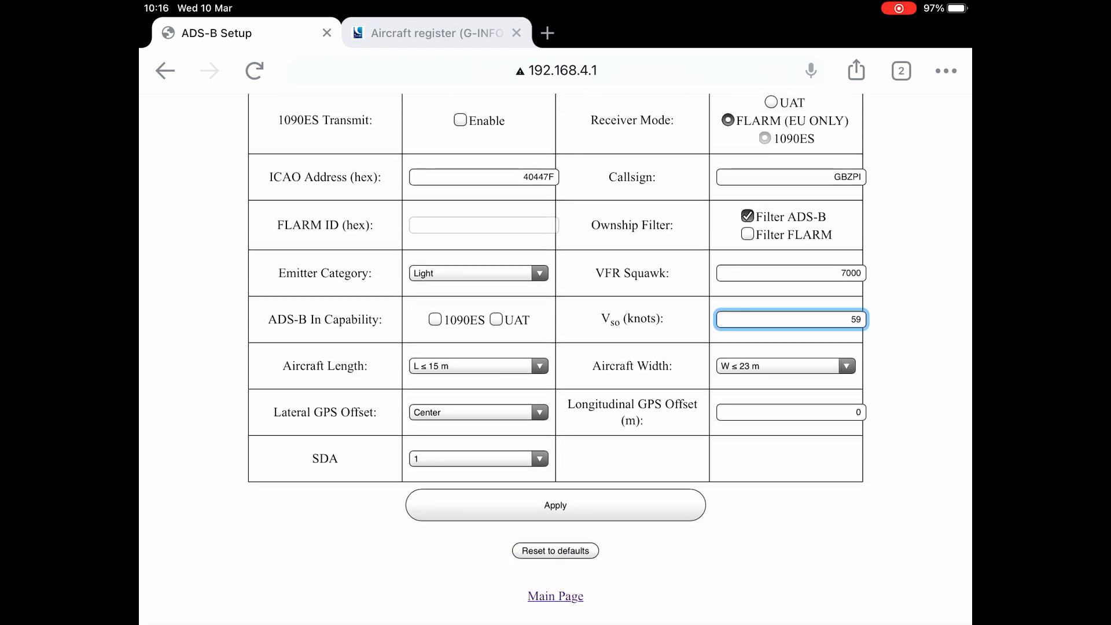
pyautogui.scroll(3)
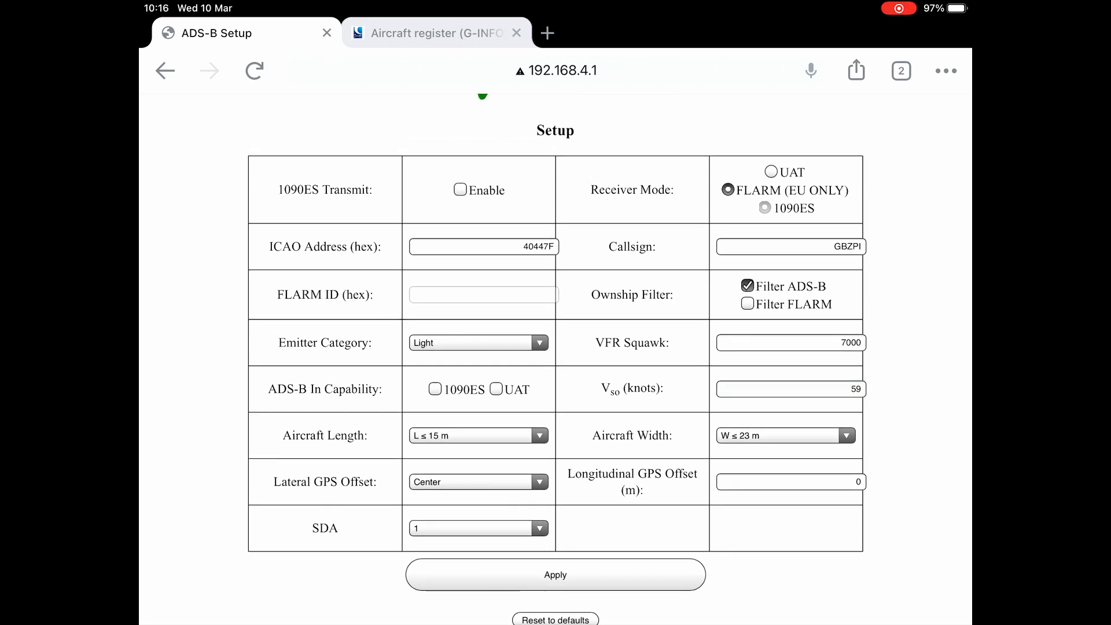
pyautogui.click(555, 575)
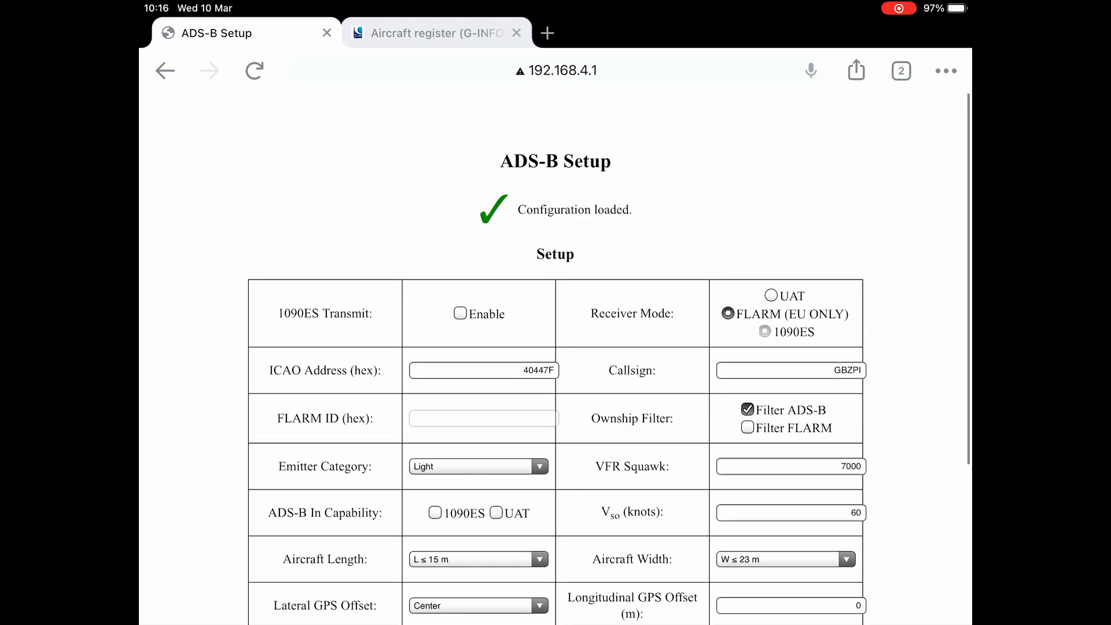
pyautogui.scroll(-3)
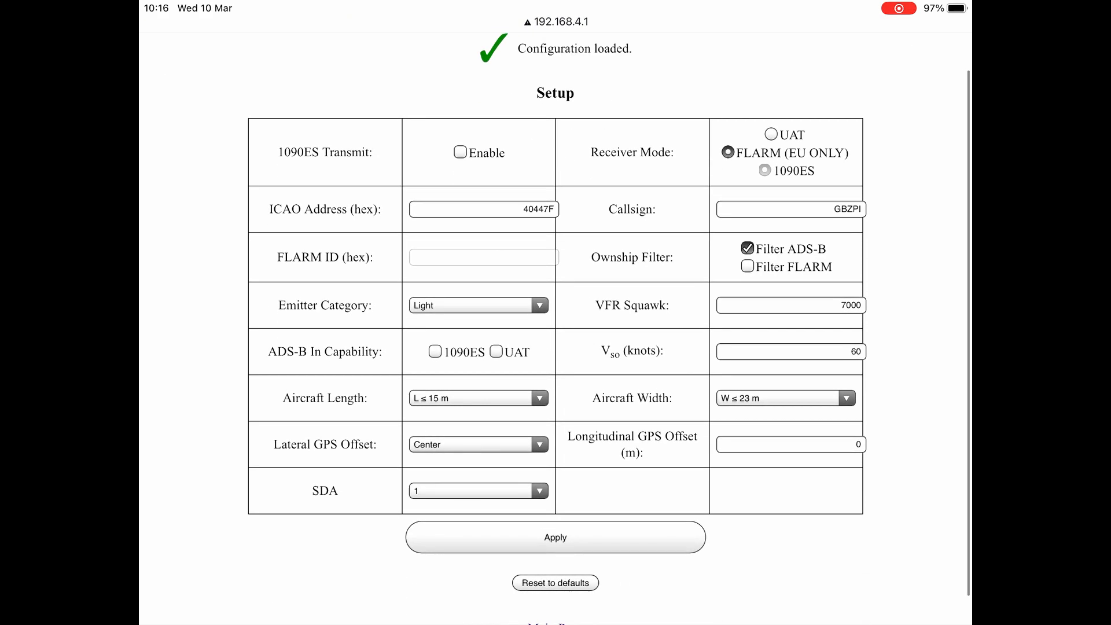
pyautogui.scroll(3)
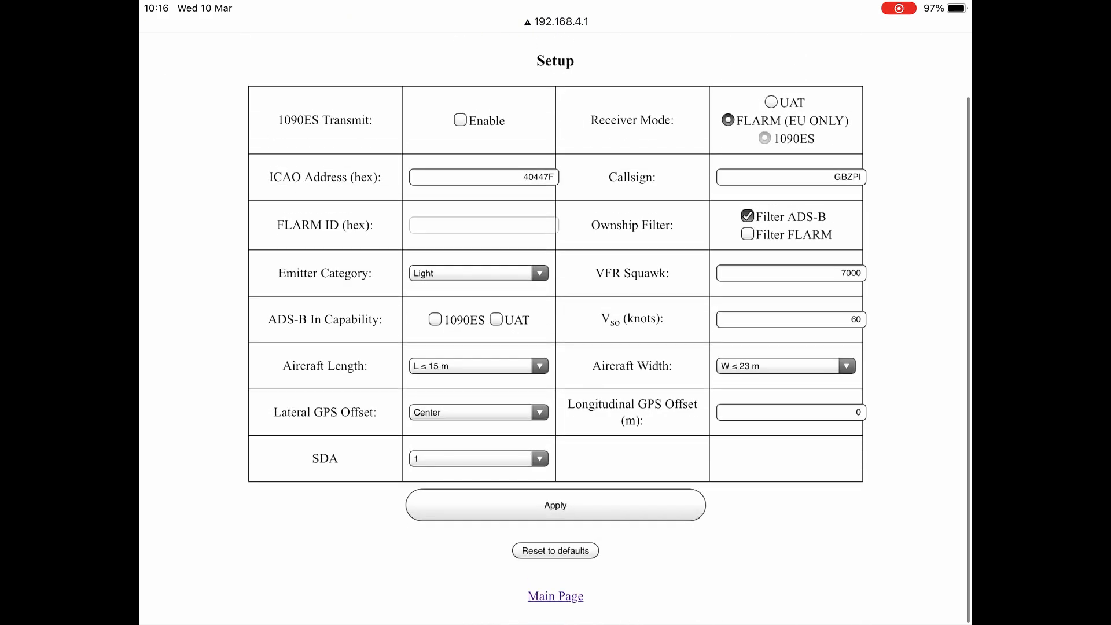